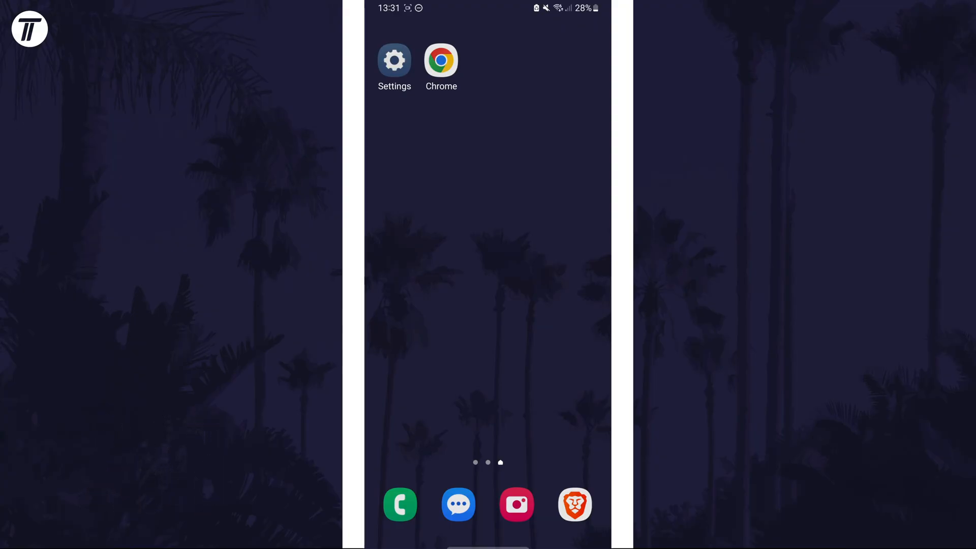
Reach the Apps page of Settings from the home screen.
click(395, 60)
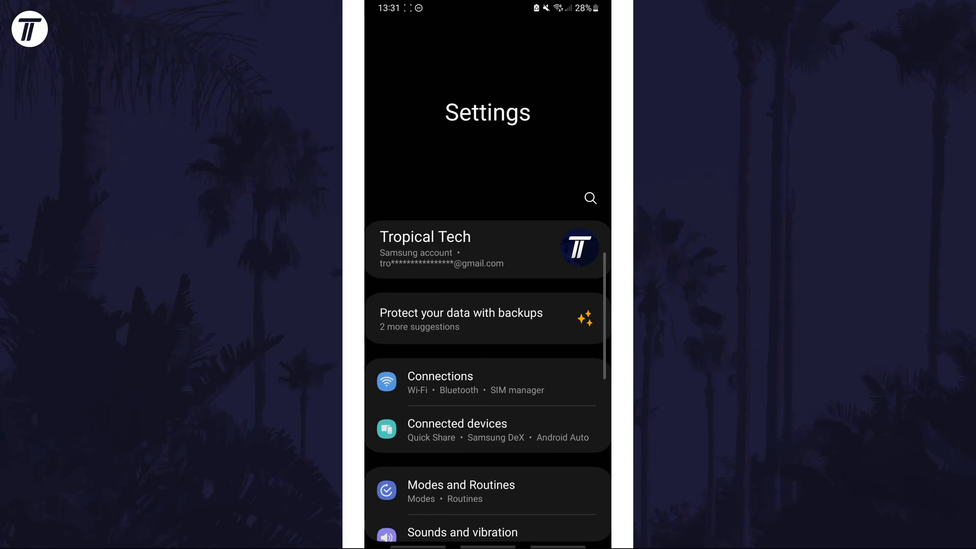
scroll(down, 3)
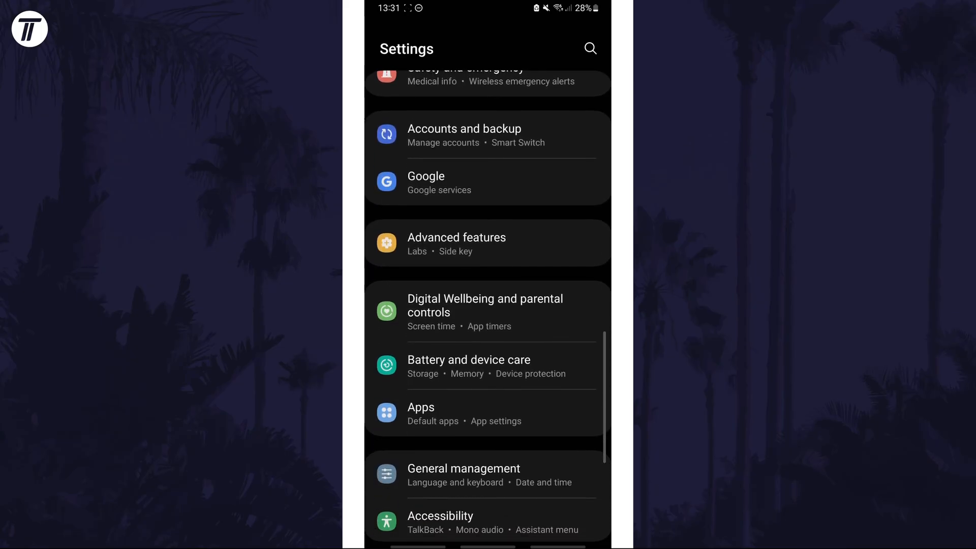
click(421, 412)
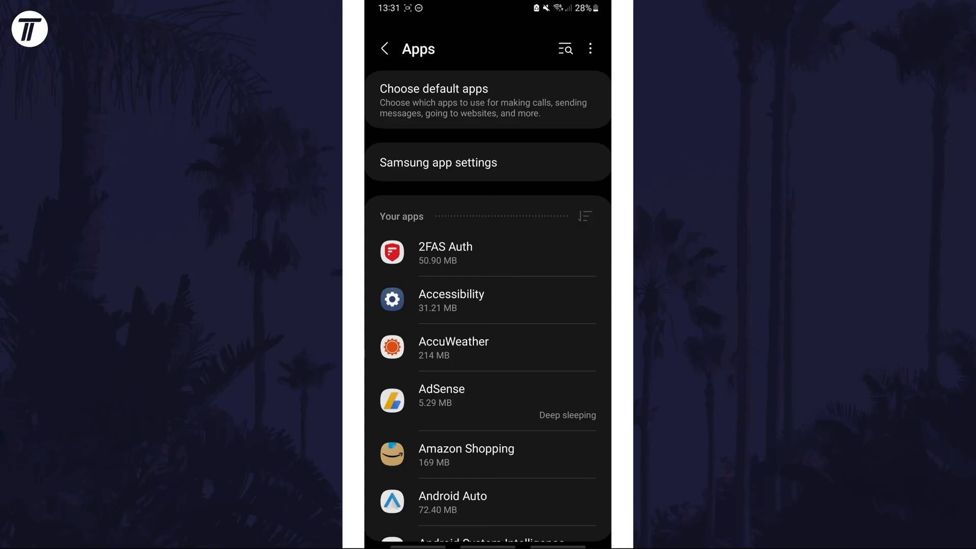
Reach Amazon Shopping's Location permission page through its app details and Permissions.
click(466, 455)
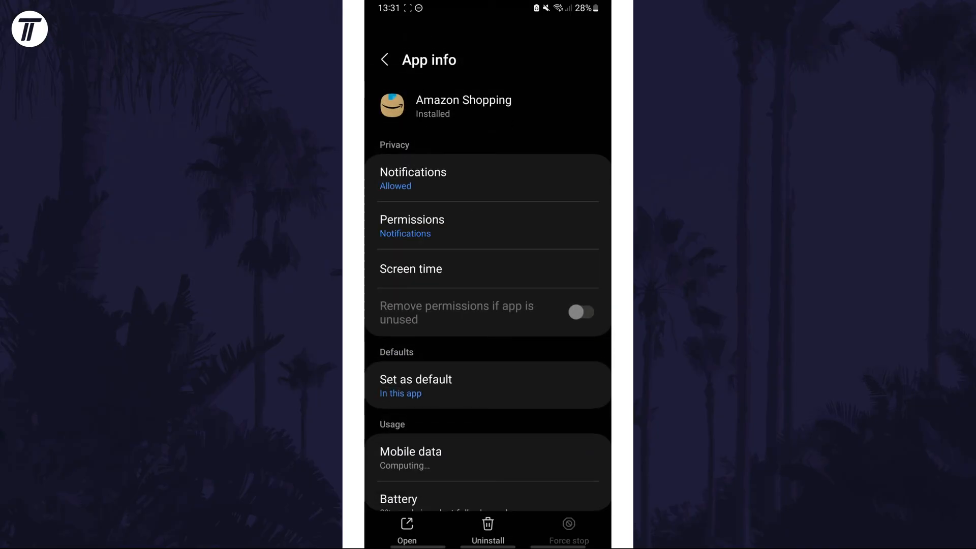
click(581, 312)
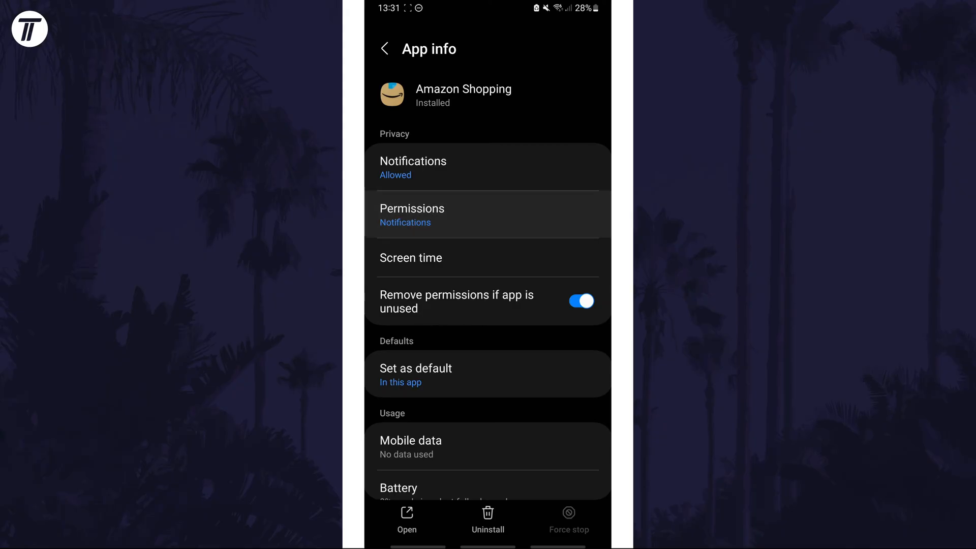
click(412, 215)
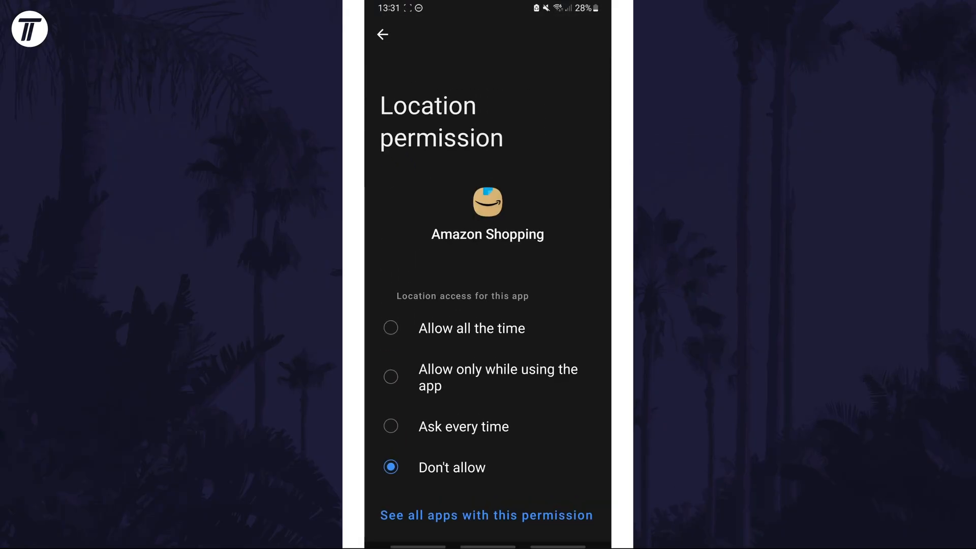
Set Amazon Shopping location to 'Allow only while using the app' with precise location off, then begin a settings search.
click(390, 377)
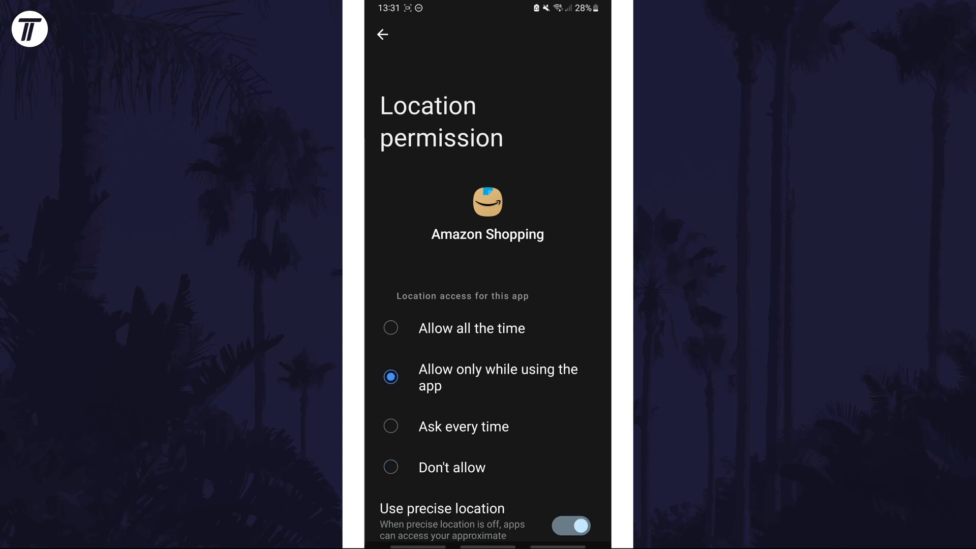
scroll(down, 3)
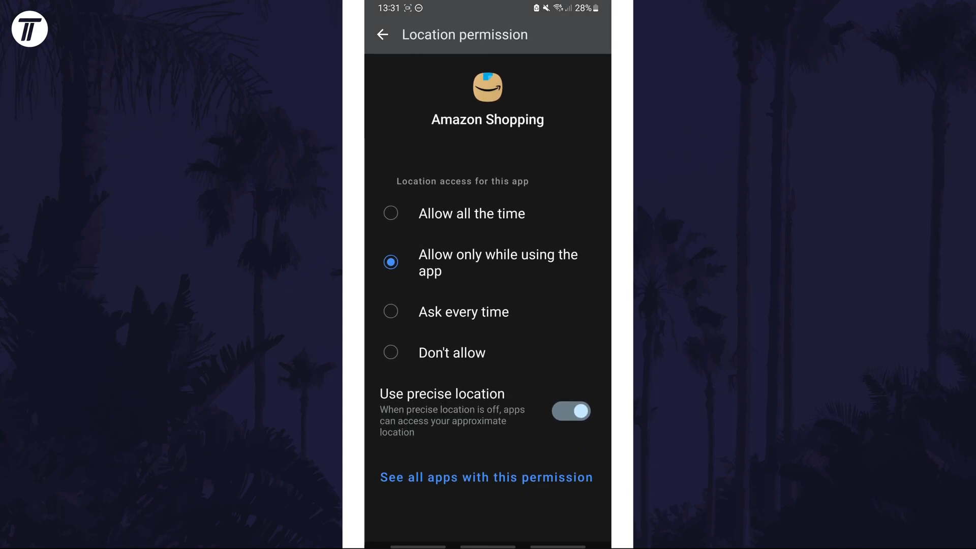
click(577, 411)
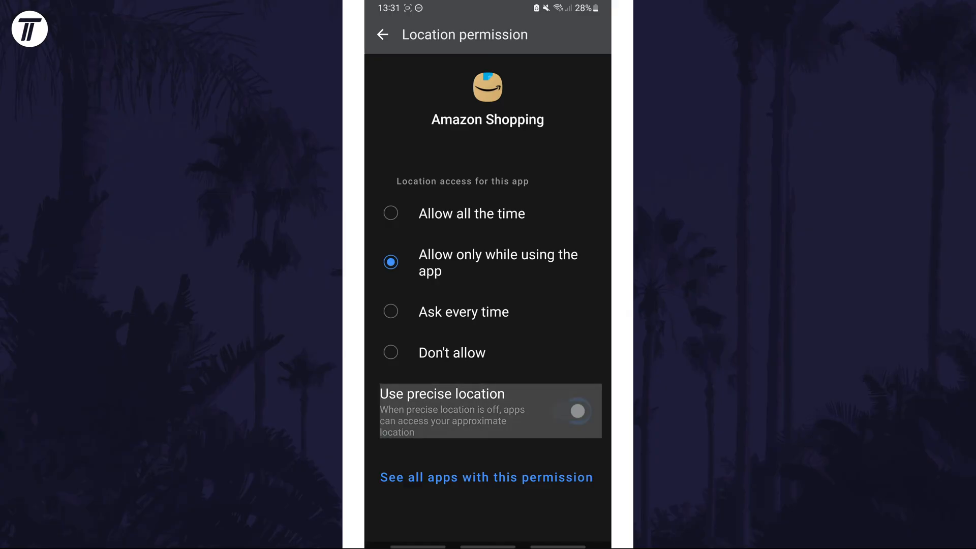
click(578, 410)
text(locat)
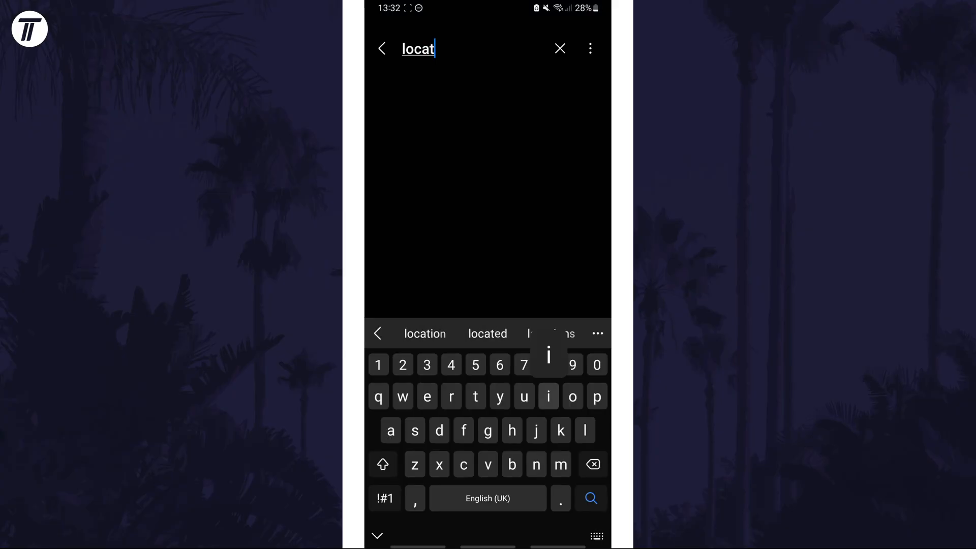
Search 'location', choose the Location result and reach the Location services page.
text(ion)
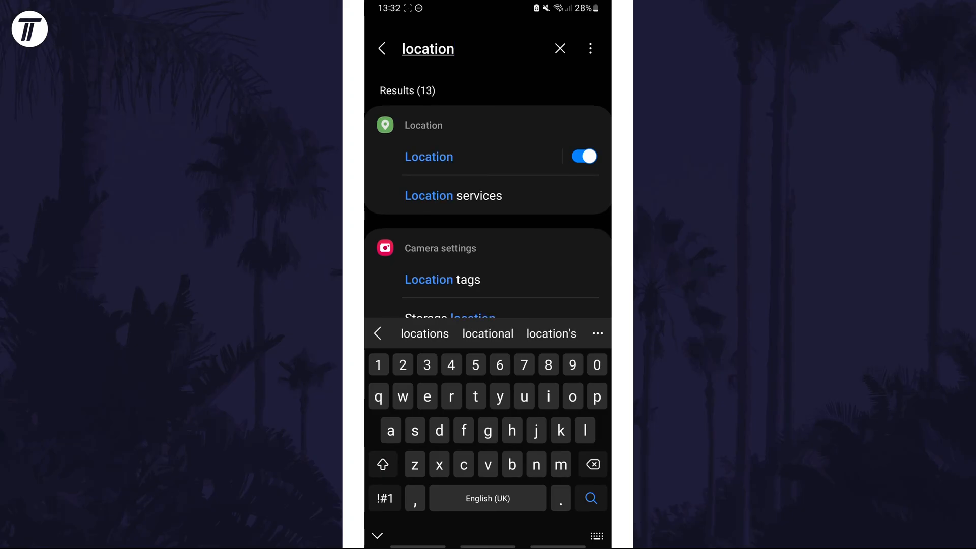
click(428, 156)
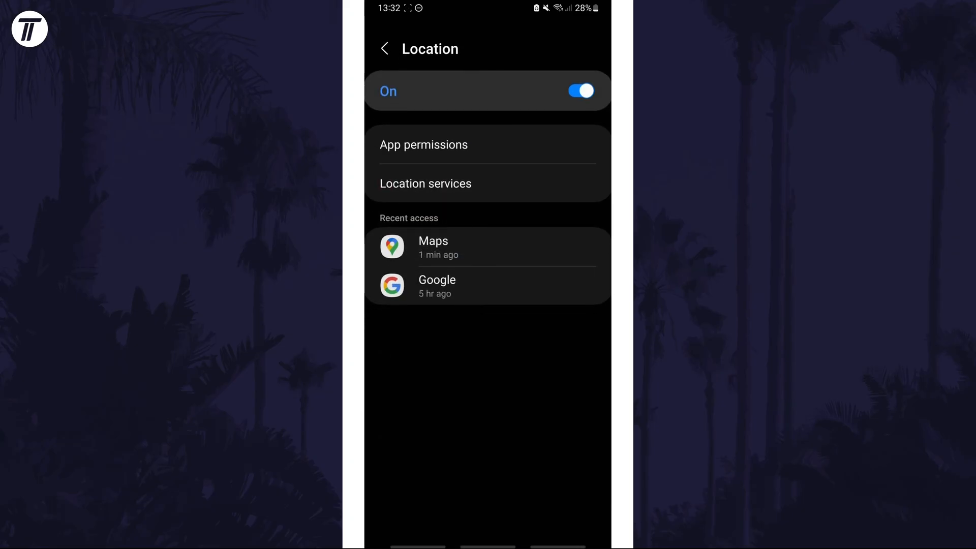
click(425, 182)
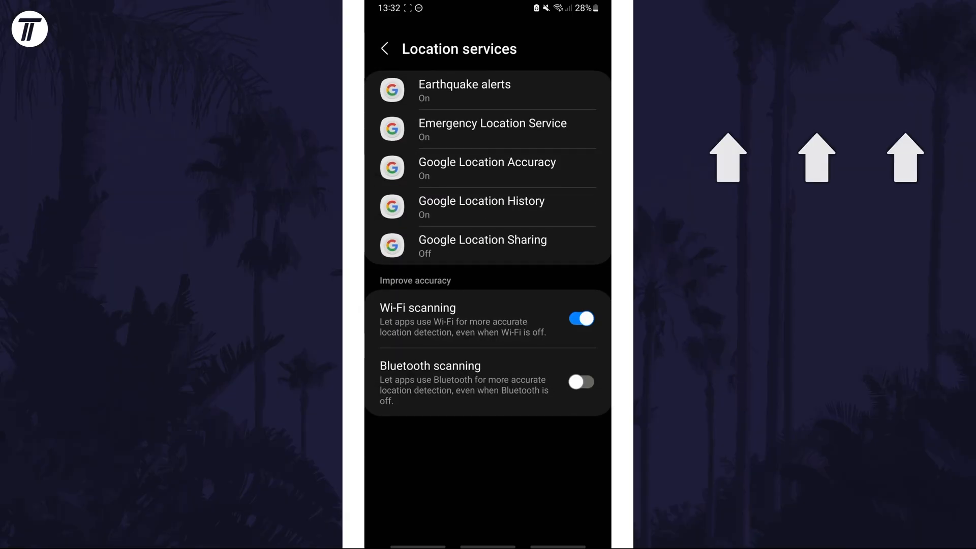
click(580, 318)
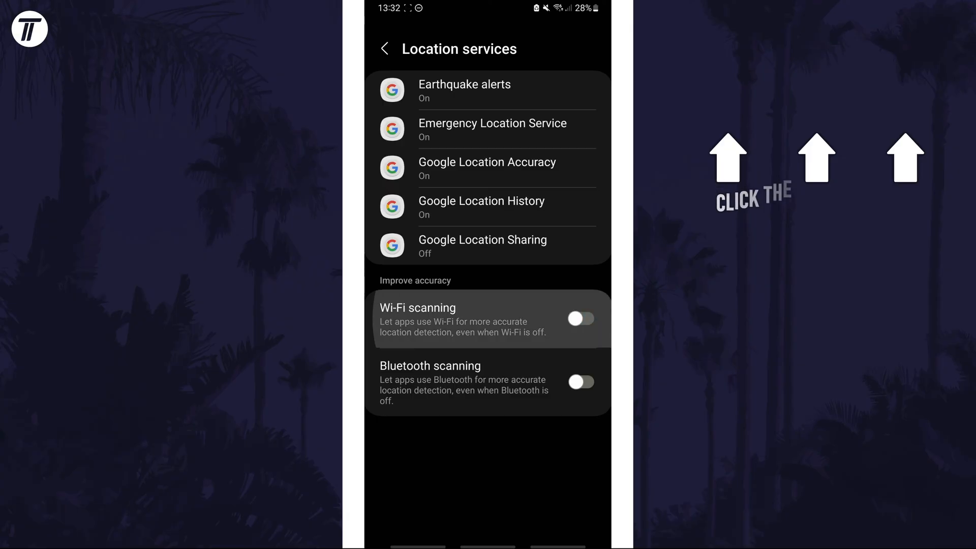
click(581, 318)
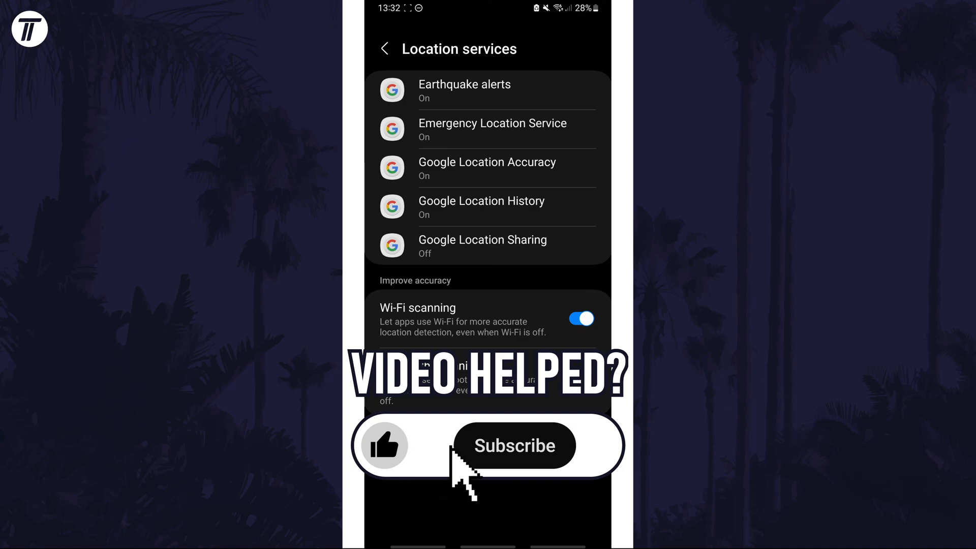
click(516, 445)
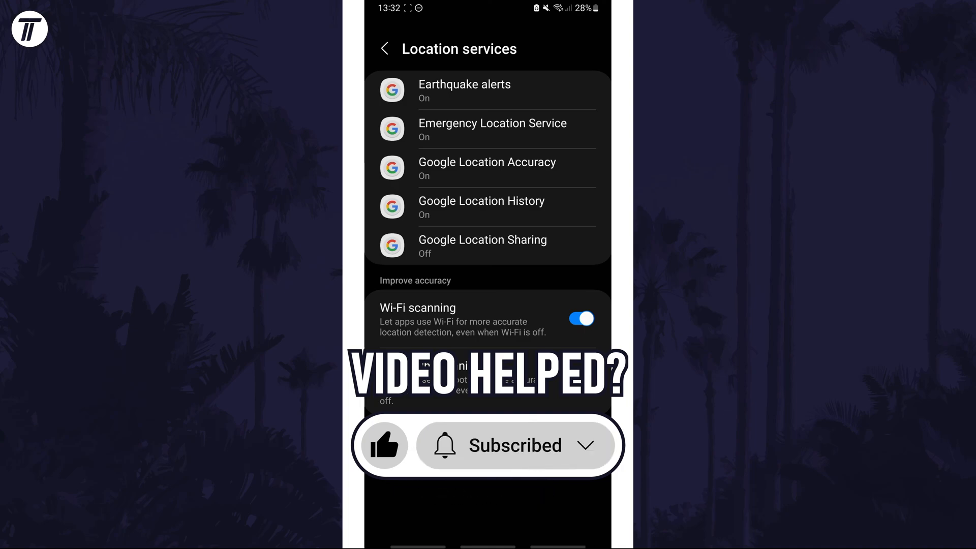